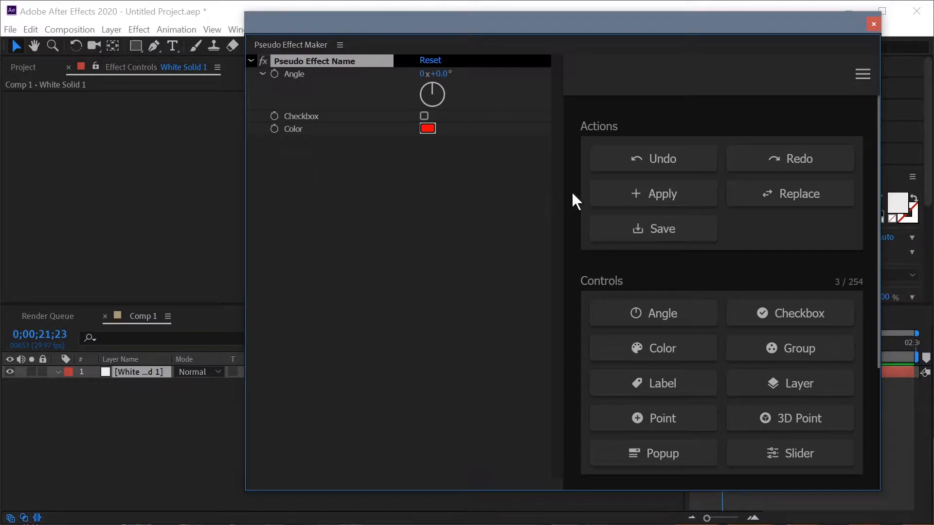
Step: Apply the pseudo effect to the solid and rename its controls Rotation, Enabled and Primary
left_click(652, 192)
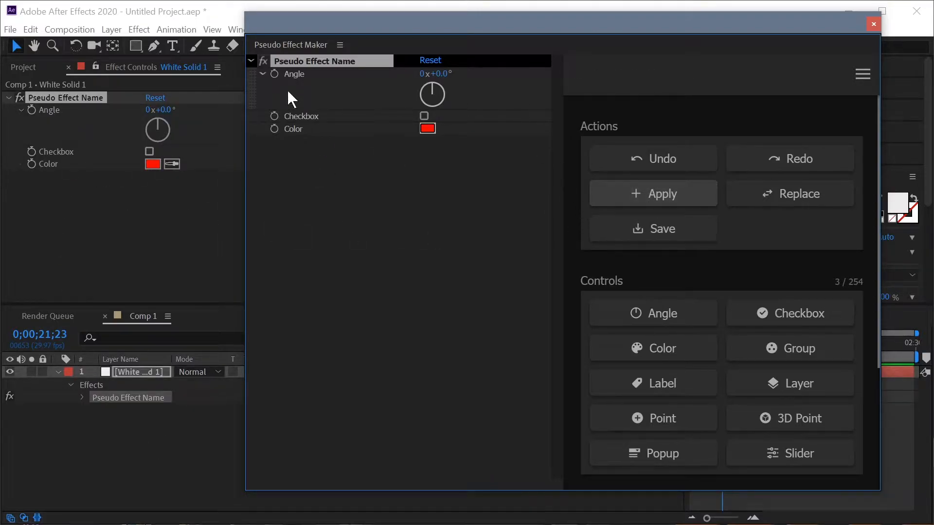
left_click(293, 73)
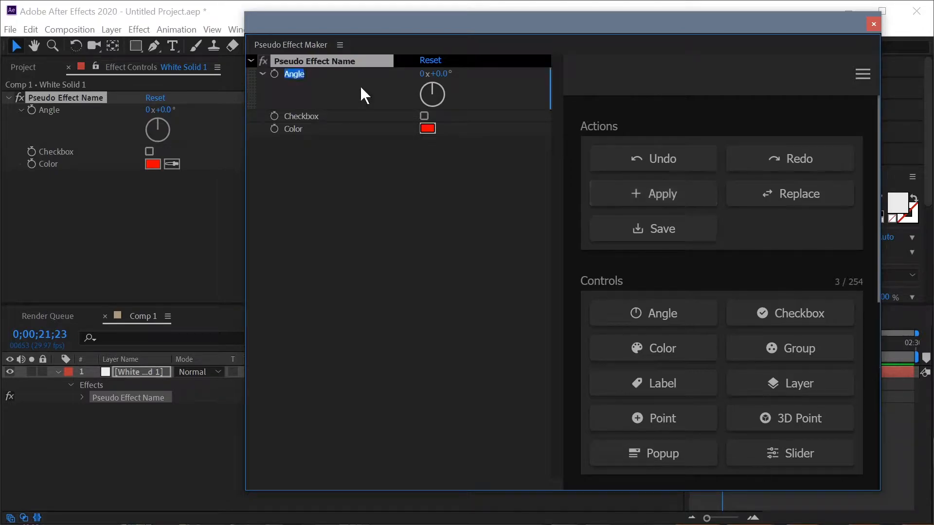
type("Rotation")
left_click(349, 115)
type("Enabled")
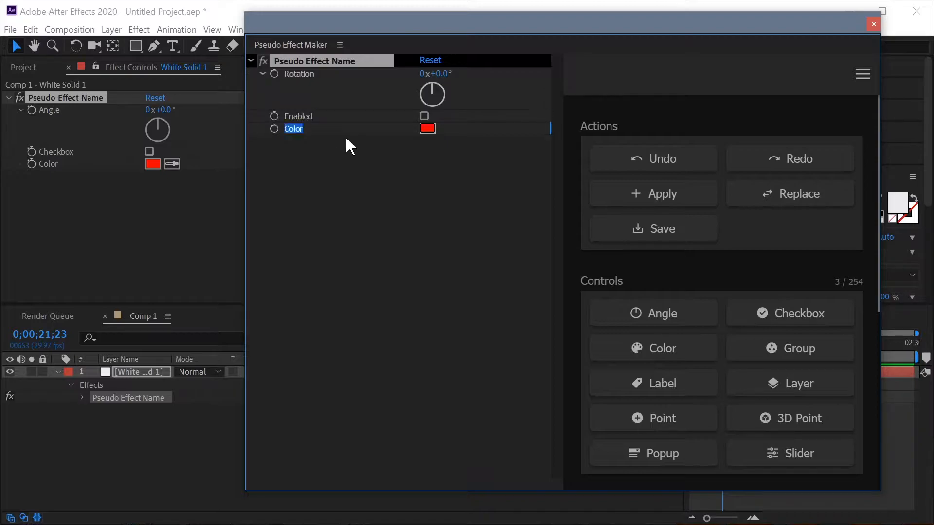
type("Primary")
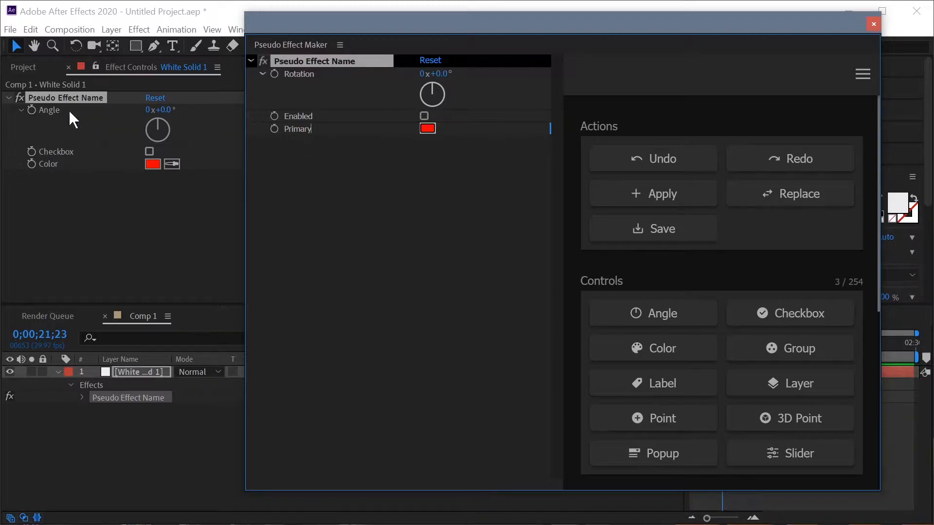
Step: Replace the applied effect so the layer shows the renamed Rotation, Enabled and Primary controls
left_click(651, 229)
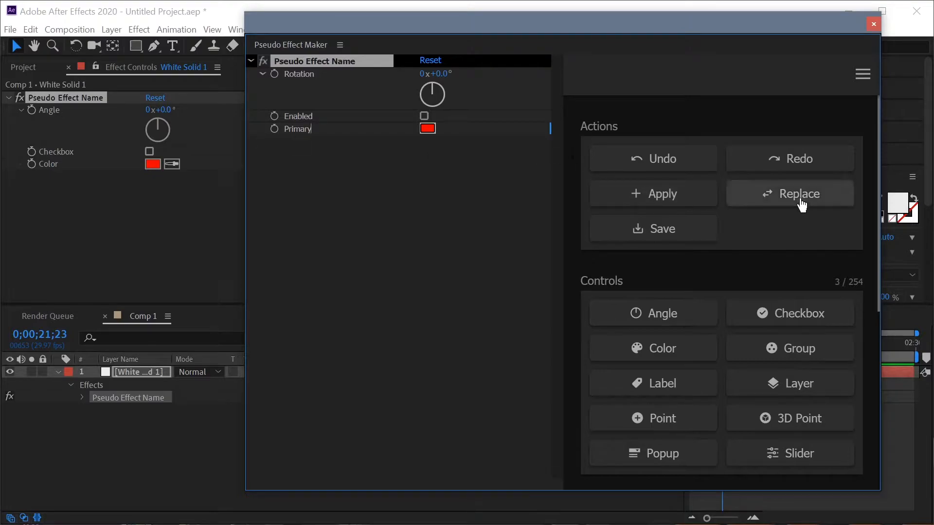
left_click(790, 193)
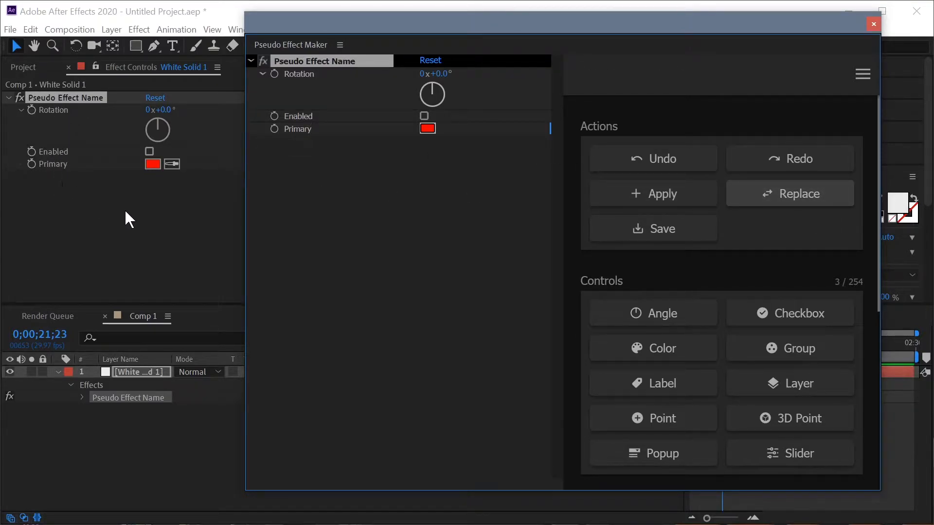
mouse_move(119, 155)
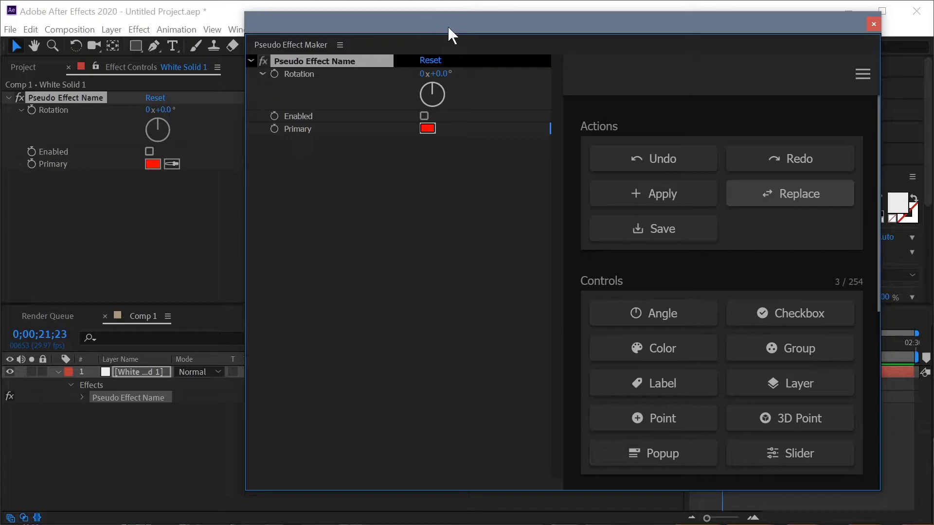
Step: Give Rotation a time * 10 expression and scrub the timeline to watch it spin
left_click(874, 23)
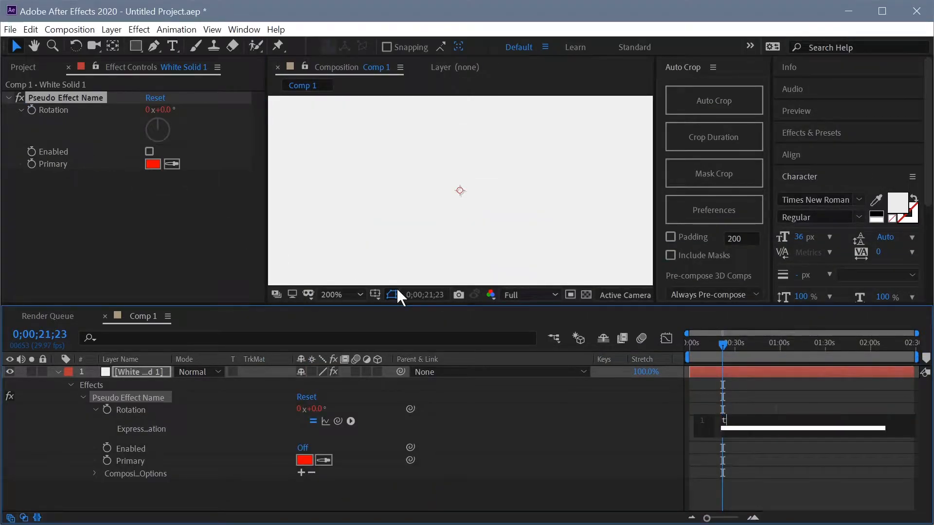
type("ime * 10")
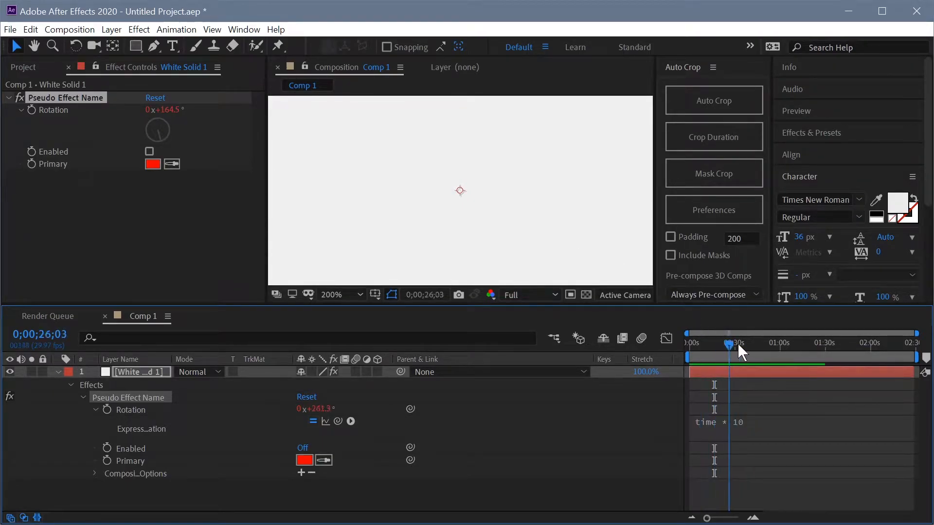
left_click_drag(727, 343, 744, 342)
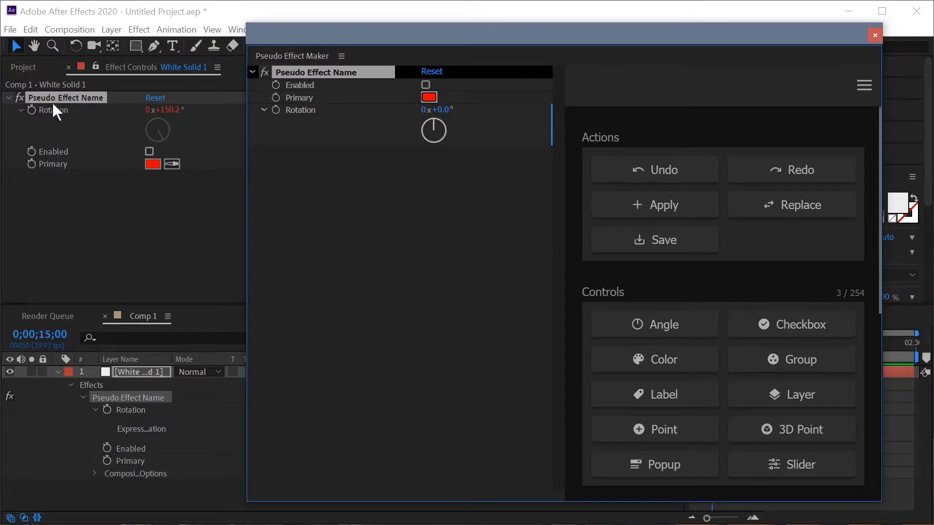
Step: Save the reordered effect, replace it on the layer and check Rotation's expression survived
left_click(661, 239)
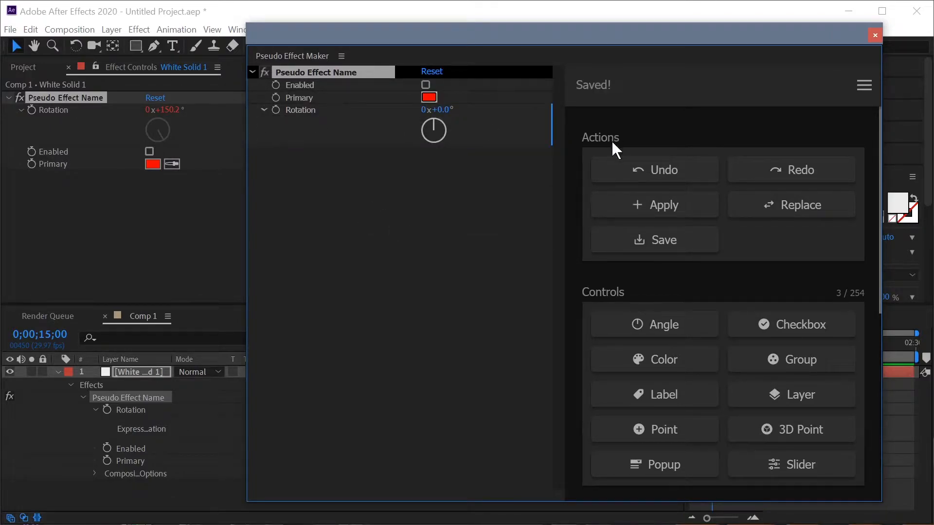
left_click(791, 204)
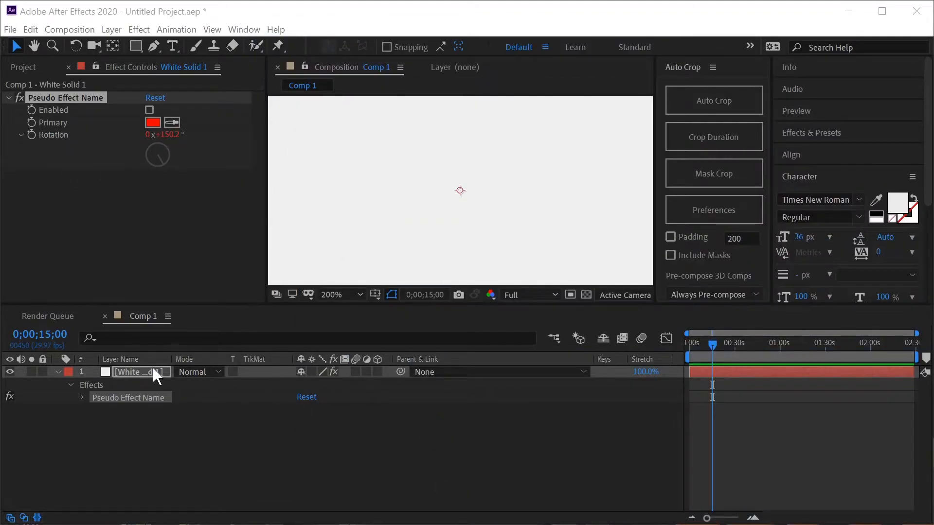
left_click(82, 397)
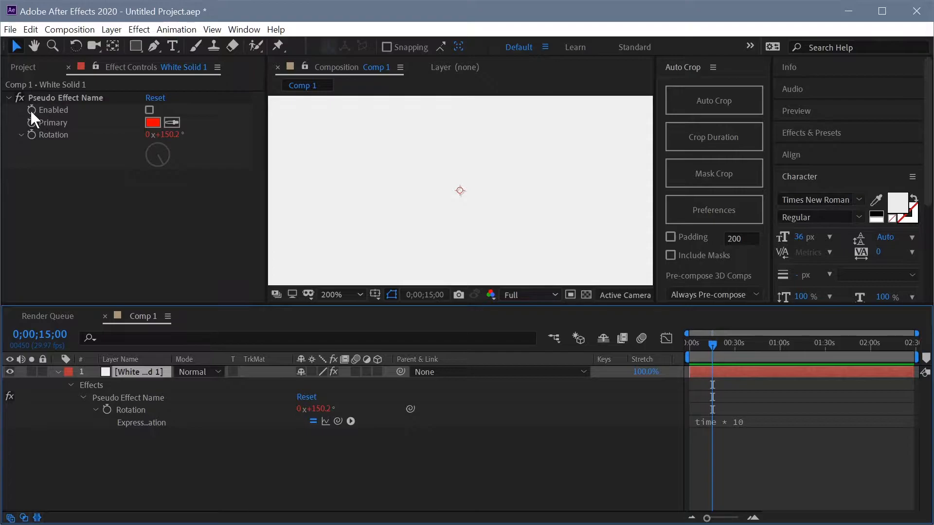
Step: Keyframe Enabled, then replace the effect ordered Primary, Enabled, Rotation
left_click(777, 342)
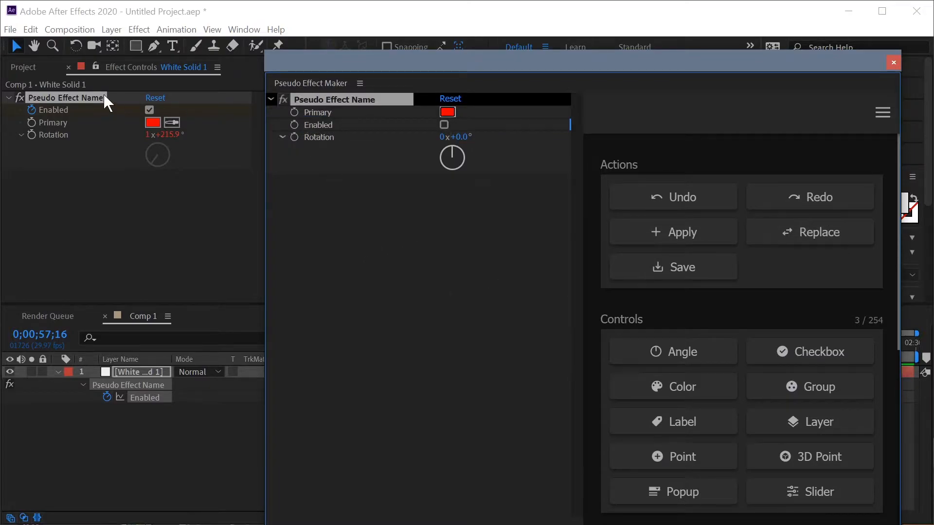
left_click(809, 232)
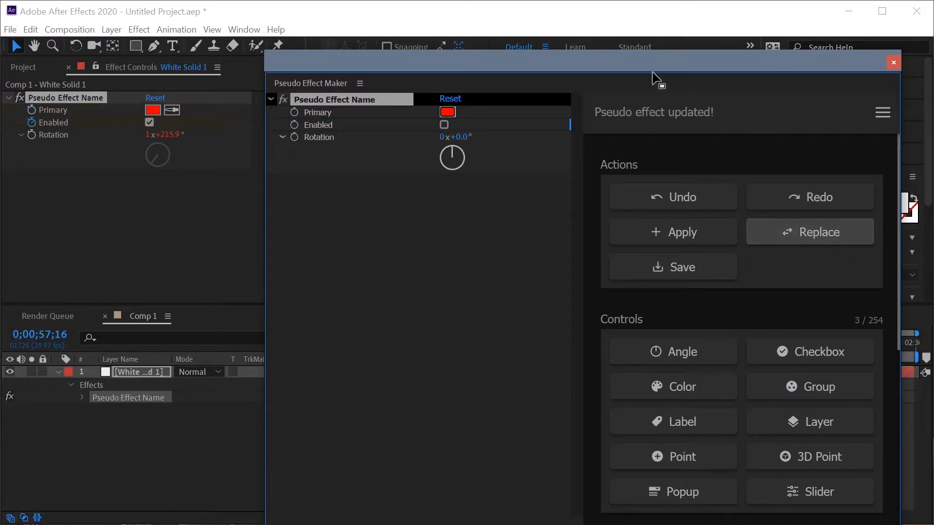
mouse_move(581, 76)
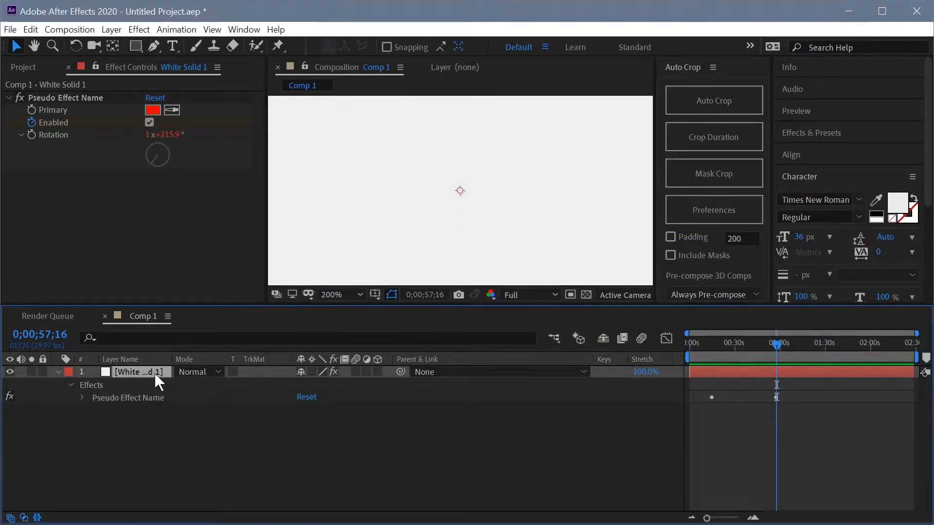
Step: Reveal the layer's keyframes to confirm Enabled kept them after the reorder
left_click(82, 386)
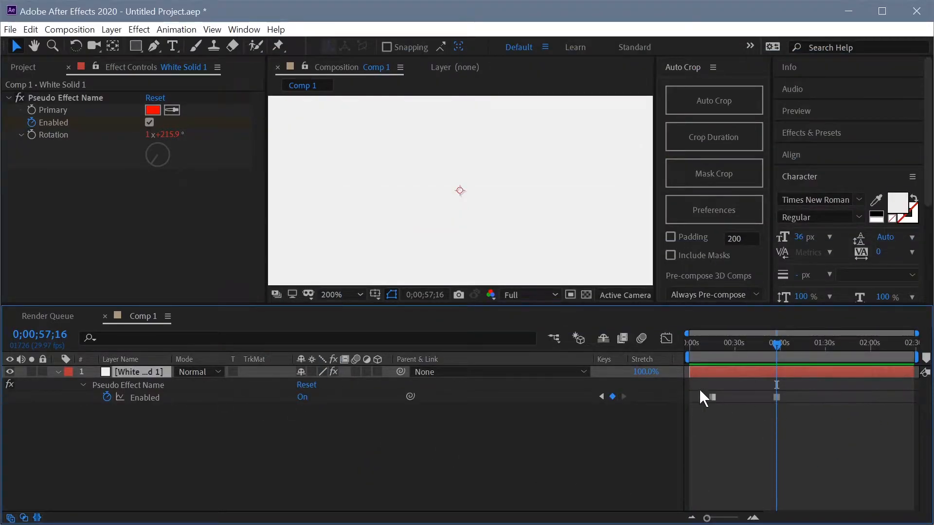
mouse_move(133, 175)
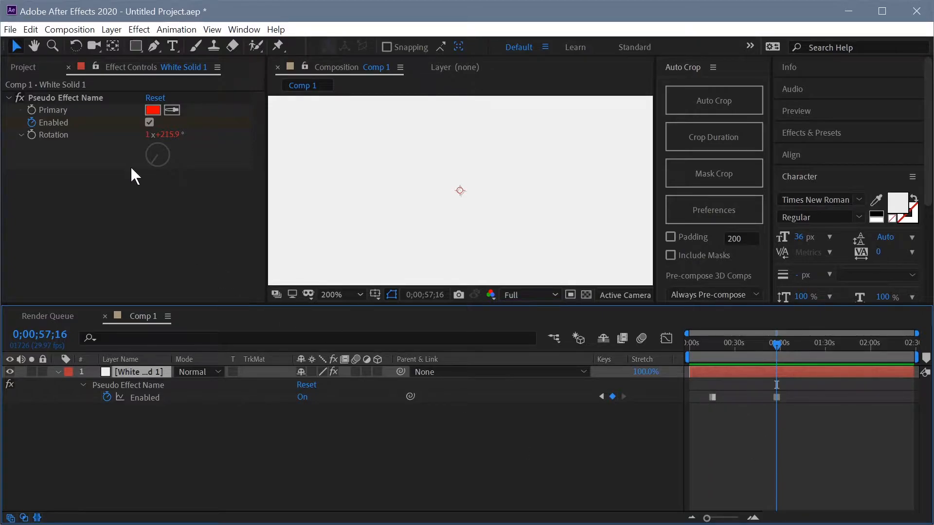
mouse_move(51, 125)
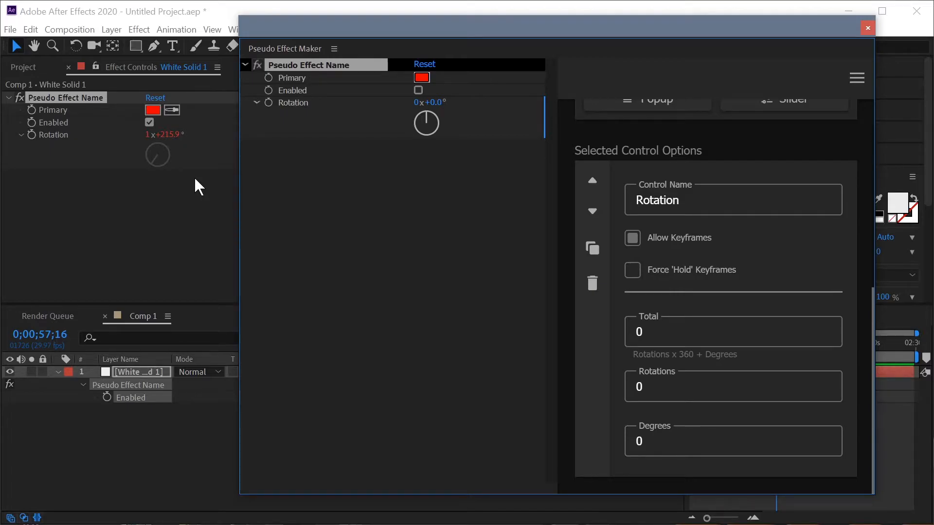
Step: Wrap Rotation in a new group, then start an expression on Enabled referencing Rotation
left_click(783, 352)
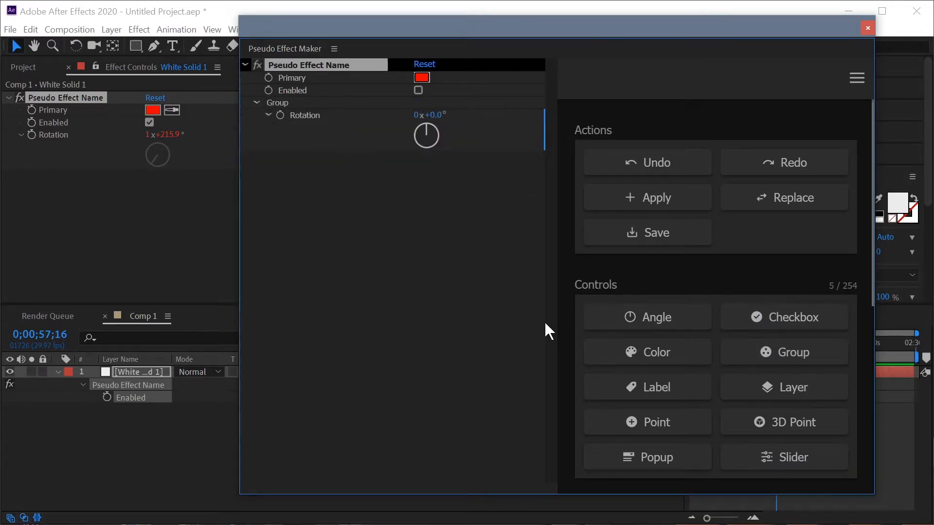
left_click(646, 232)
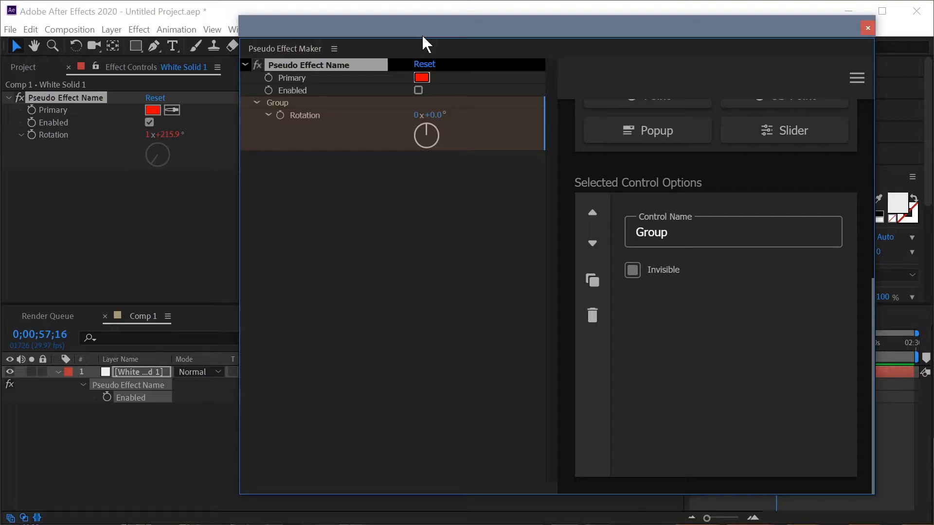
left_click(867, 28)
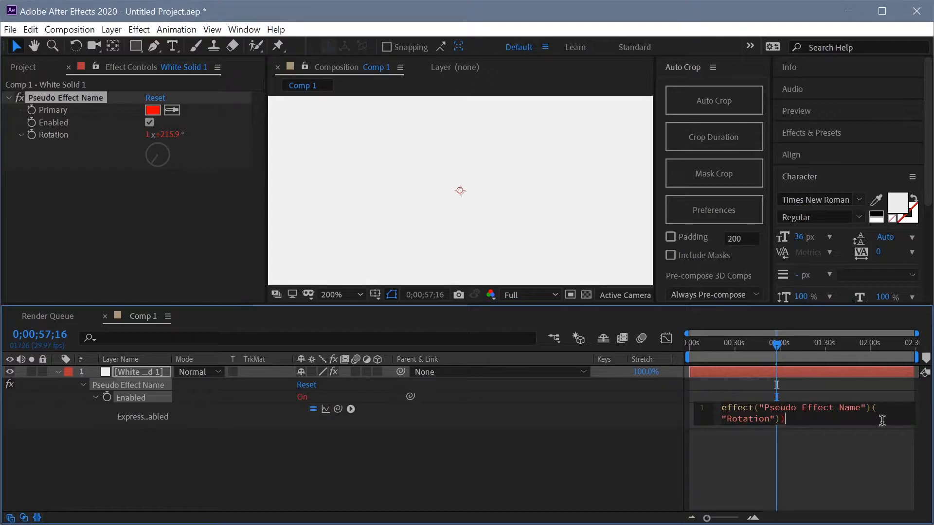
Step: Set Enabled's expression to Math.round(effect("Pseudo Effect Name")("Rotation").value)%2 === 0
type("Math.round(")
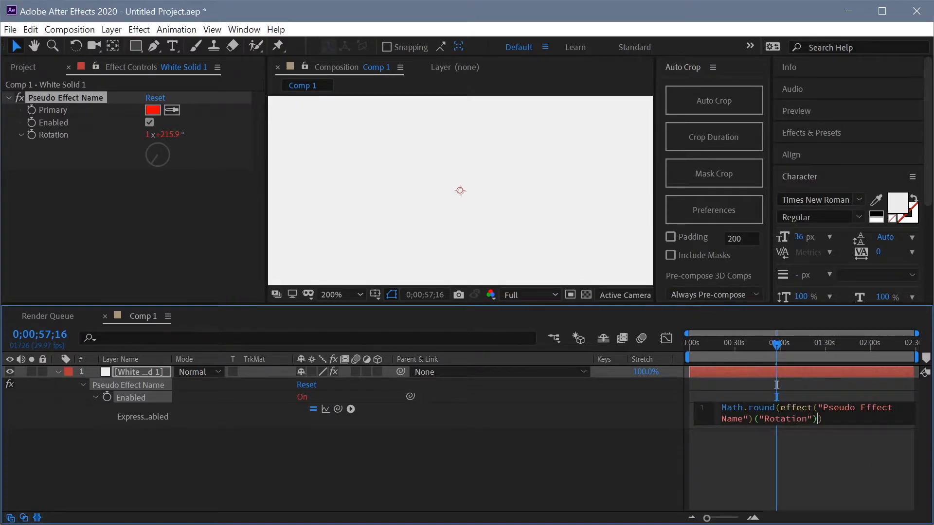
type(".value")
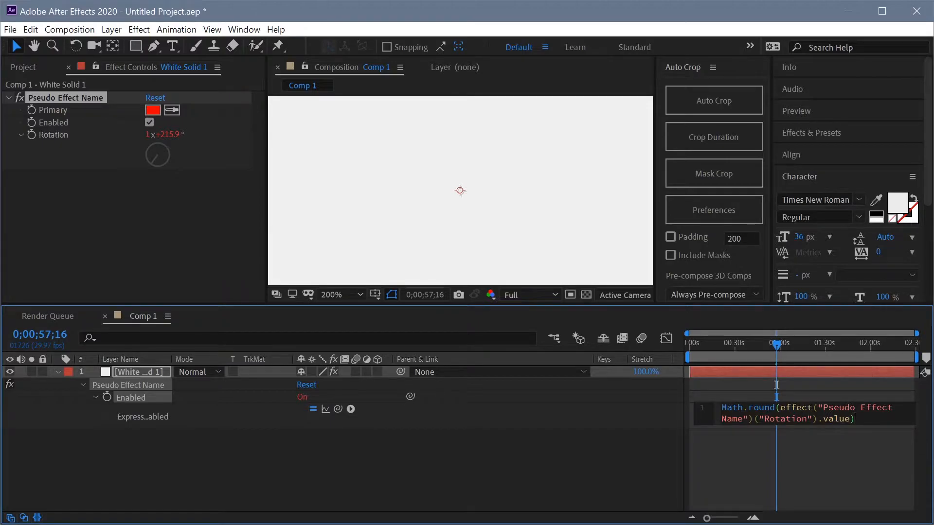
type("%2")
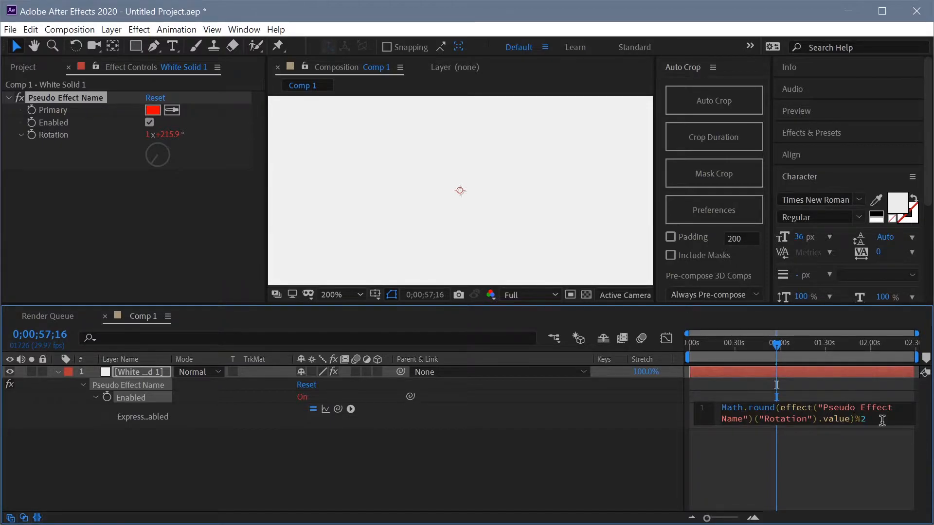
type("== 0")
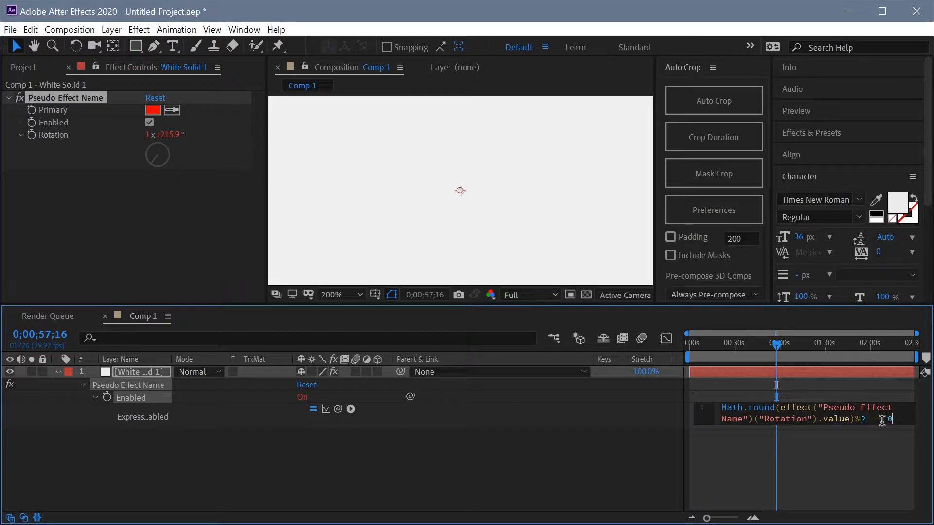
type("==")
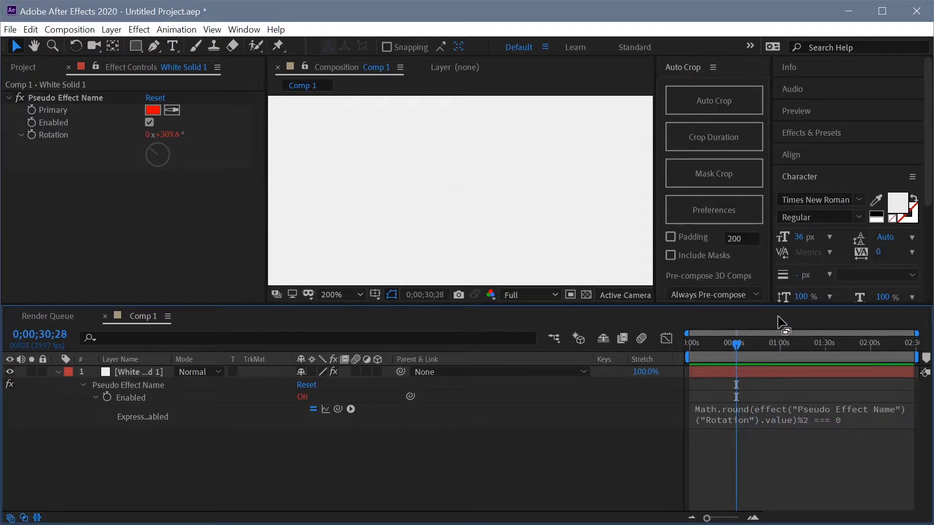
Step: Change the Enabled expression from Math.round to Math.floor and commit it
left_click(149, 123)
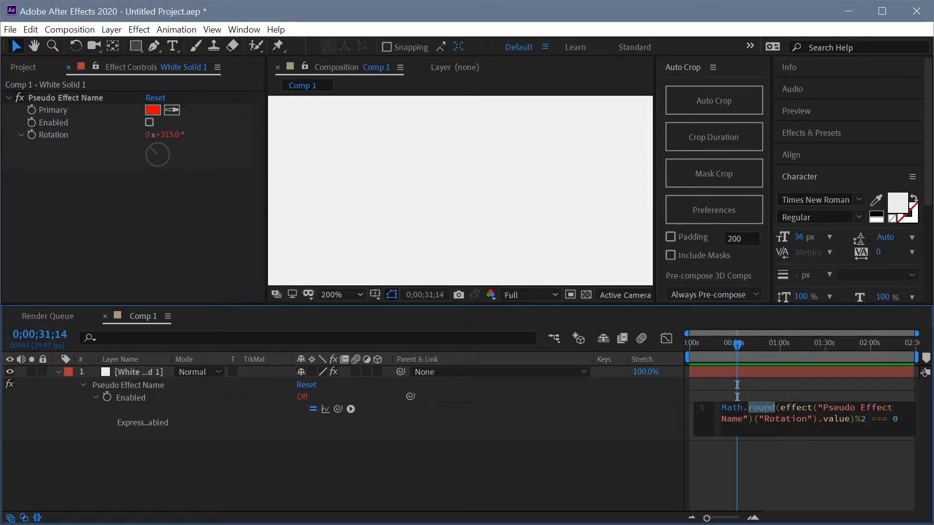
type("floor(")
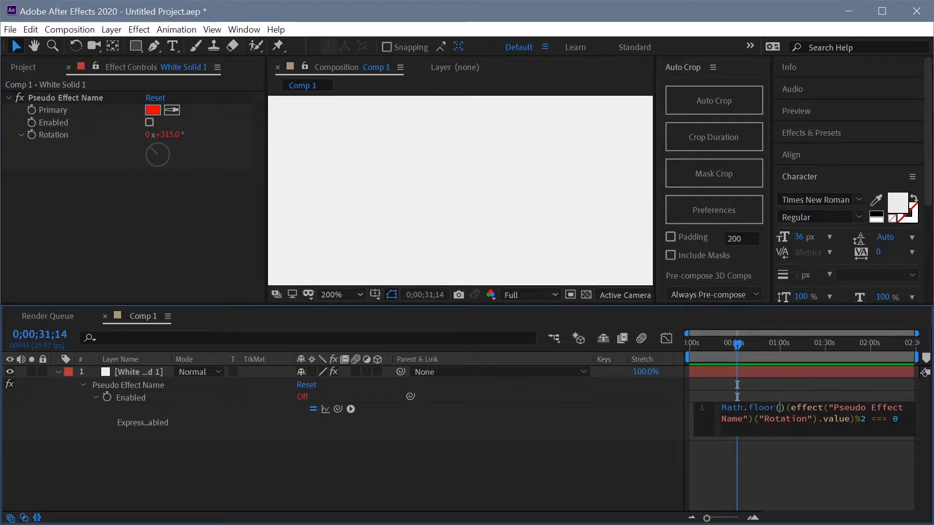
left_click(150, 123)
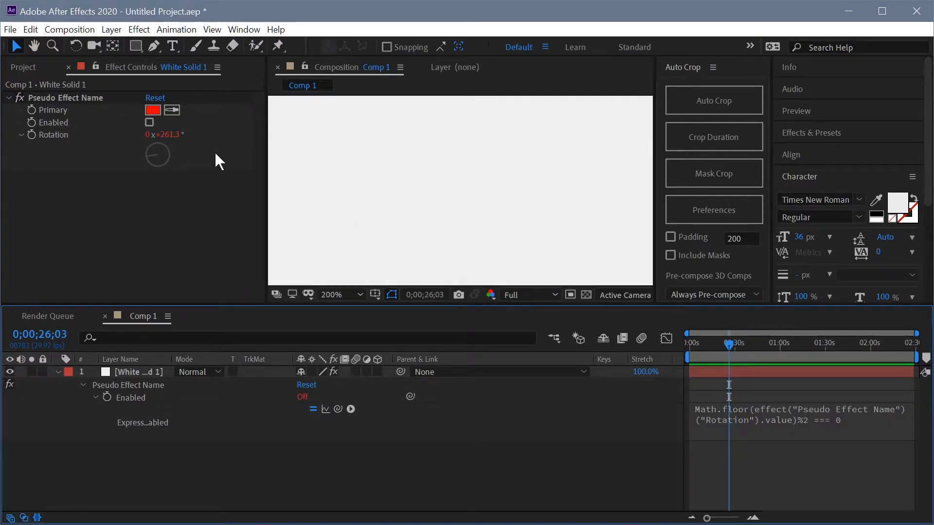
left_click(149, 122)
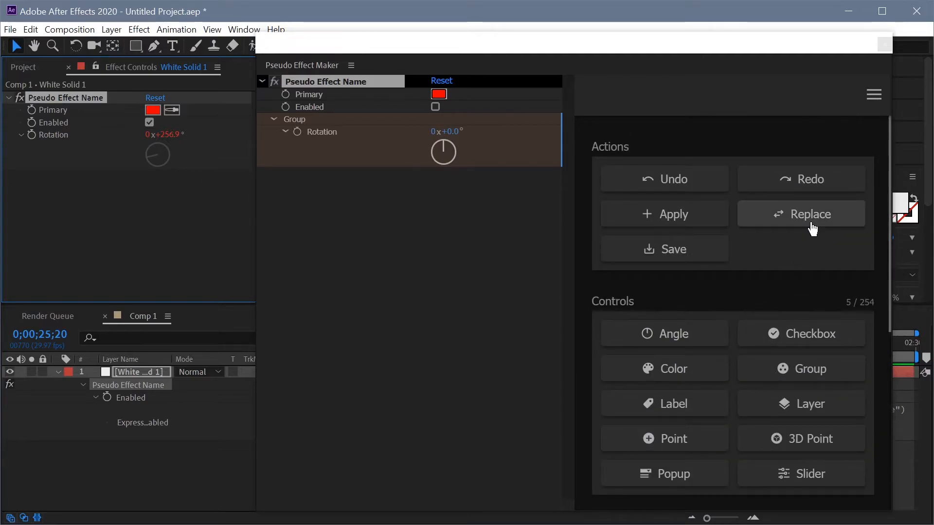
Step: Replace the effect with the grouped-Rotation version and verify Enabled keeps its Math.floor expression
left_click(810, 214)
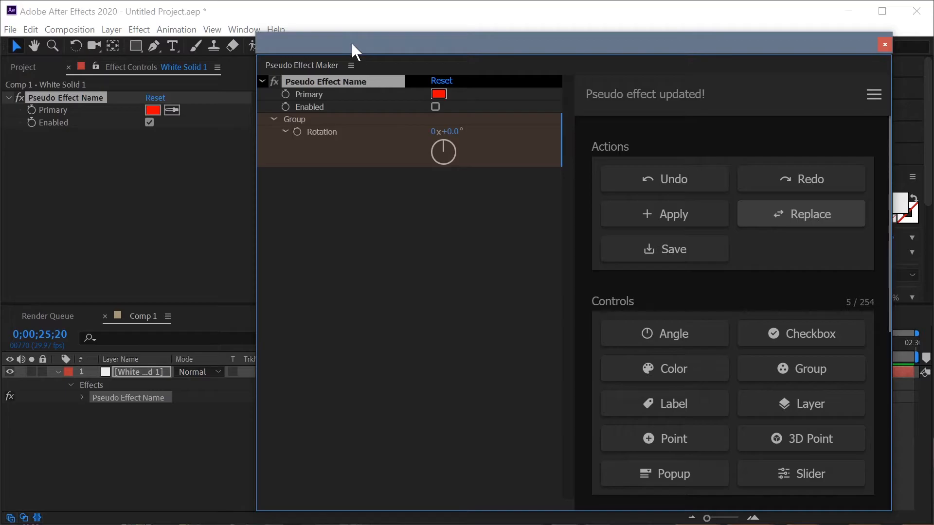
left_click(885, 43)
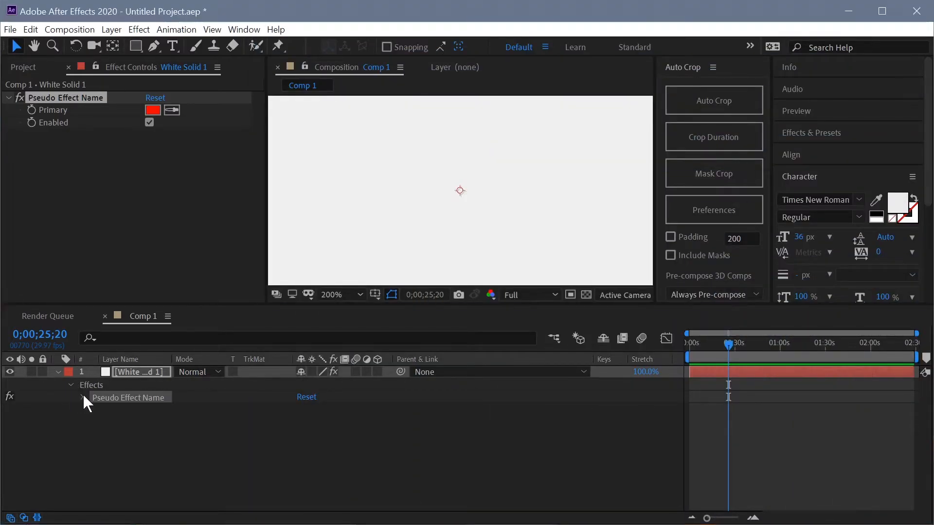
left_click(83, 397)
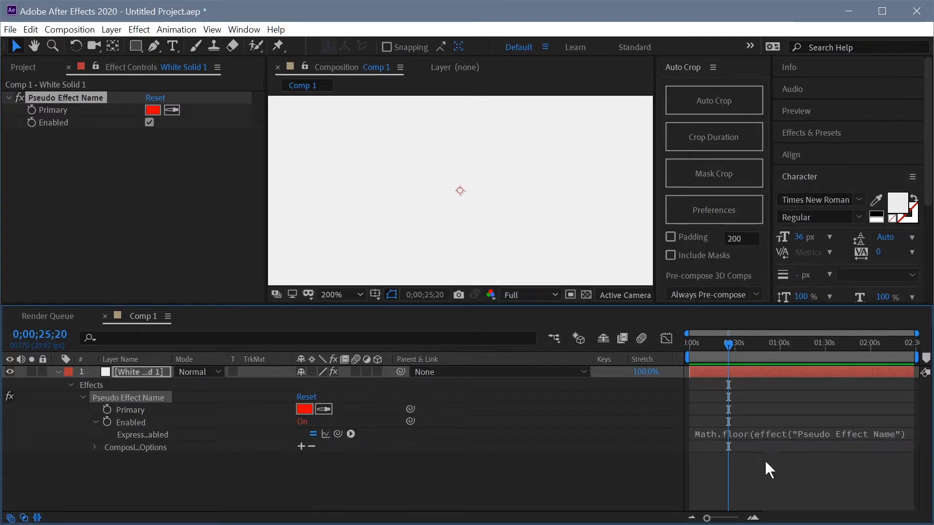
mouse_move(731, 351)
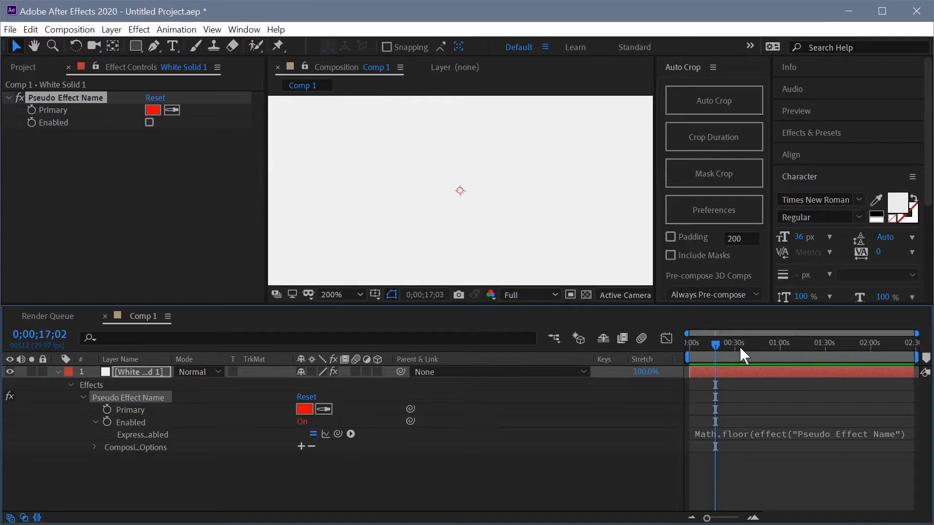
left_click(149, 122)
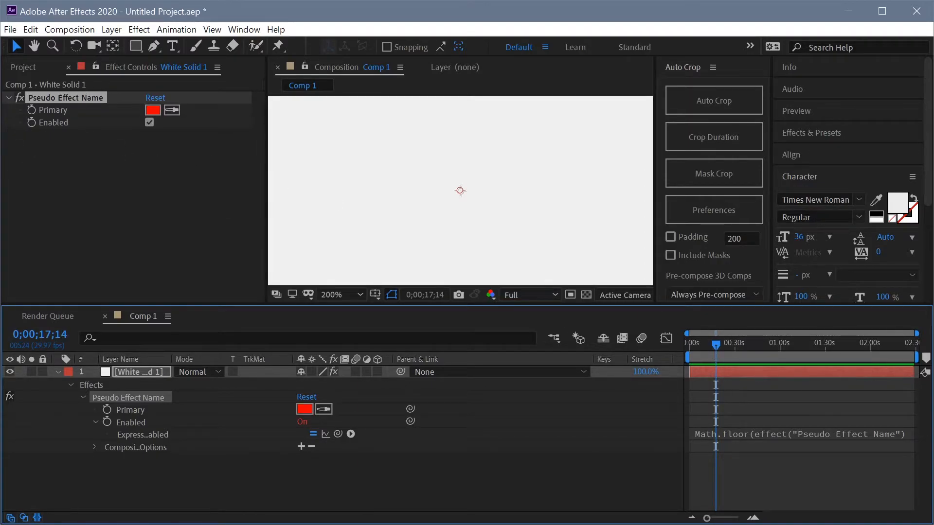
mouse_move(254, 90)
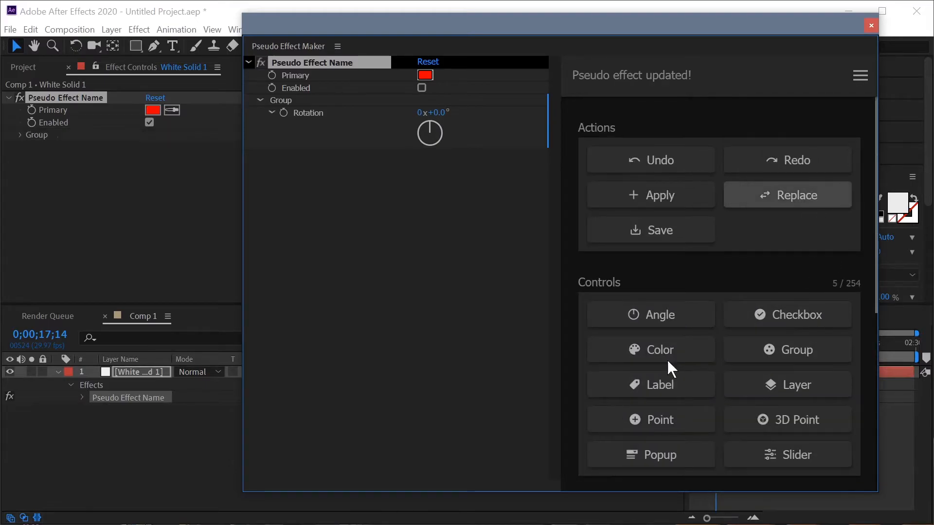
Step: Expand the Group in Effect Controls to reveal its Rotation control
left_click(649, 229)
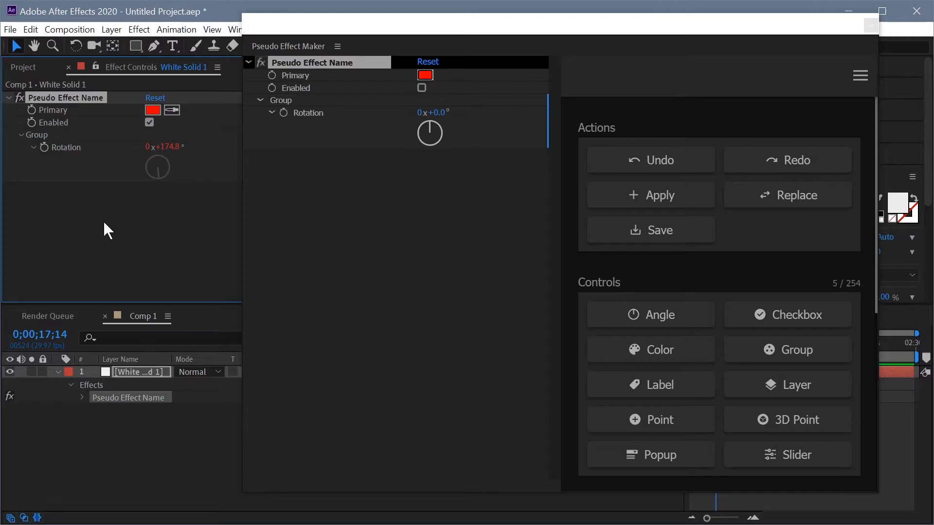
mouse_move(201, 208)
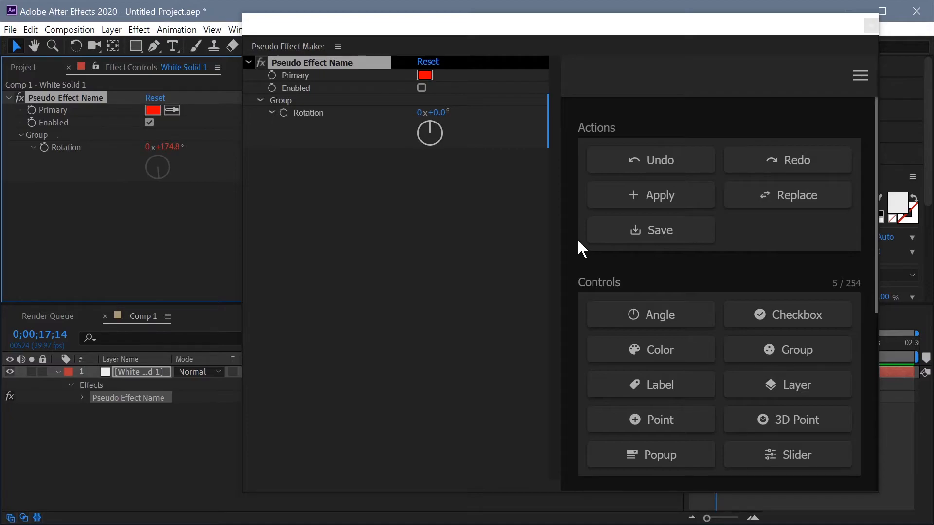
mouse_move(535, 231)
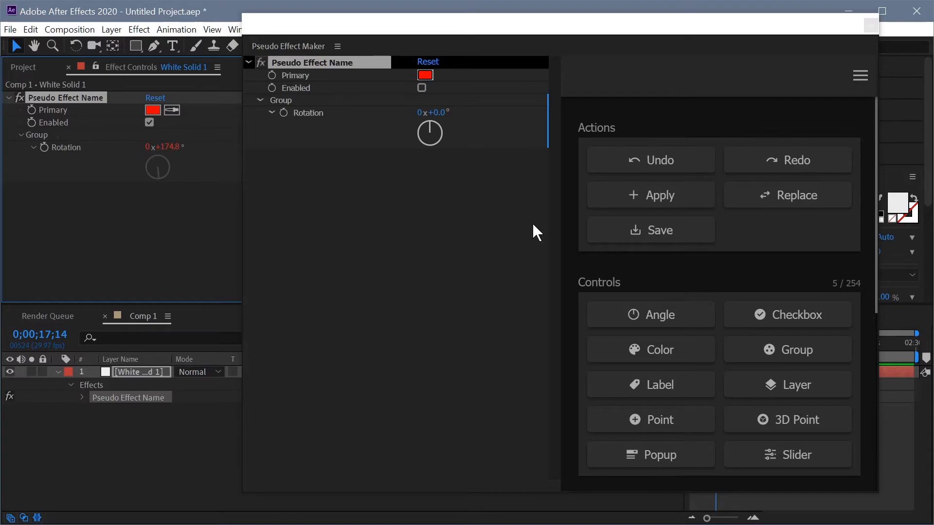
mouse_move(816, 137)
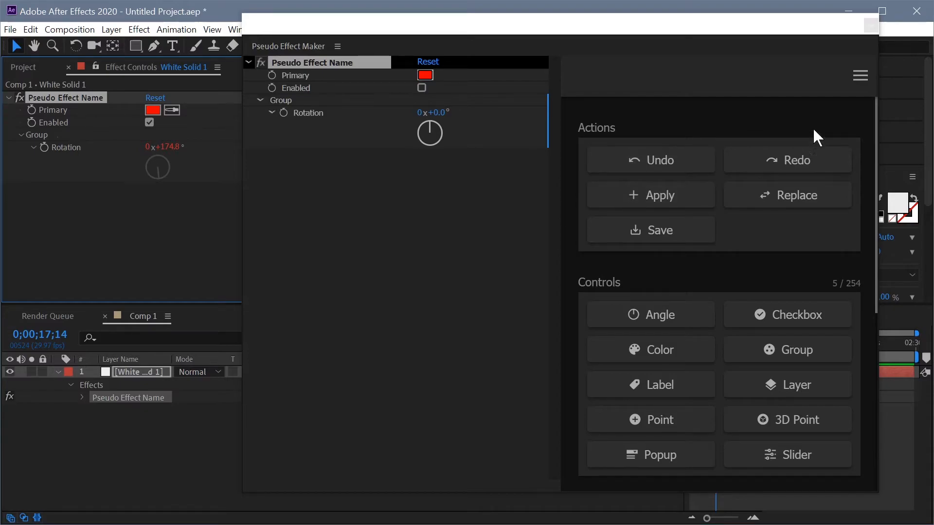
Step: In Pseudo Effect Maker's Preferences, toggle the Always Match Manually option
left_click(859, 76)
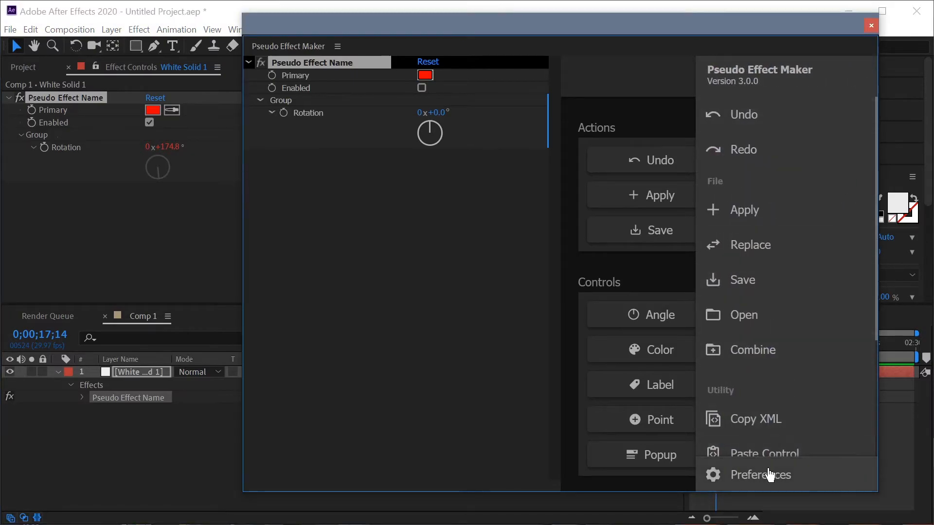
left_click(760, 475)
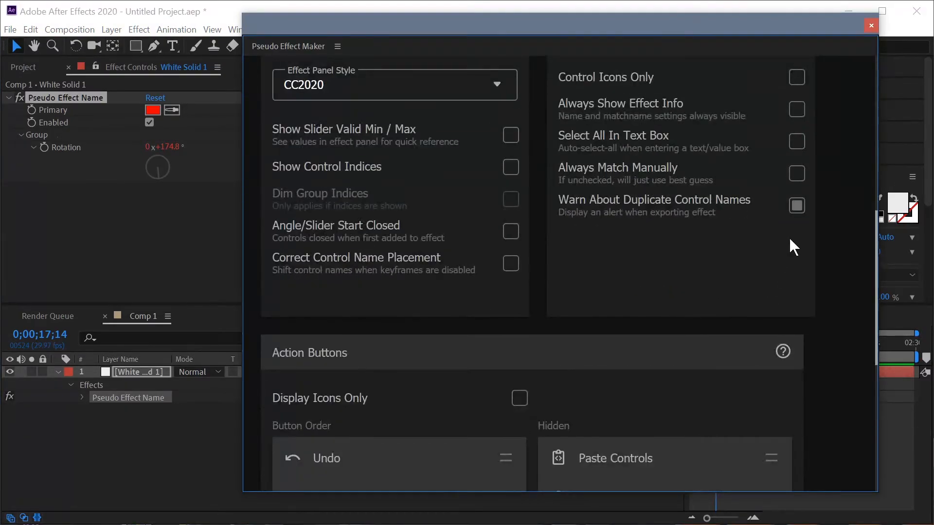
scroll("down", 3)
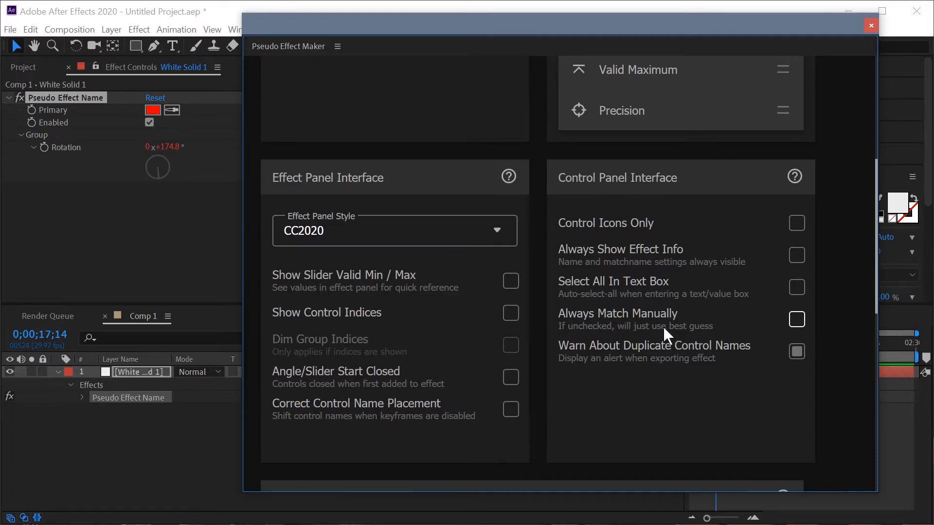
left_click(797, 319)
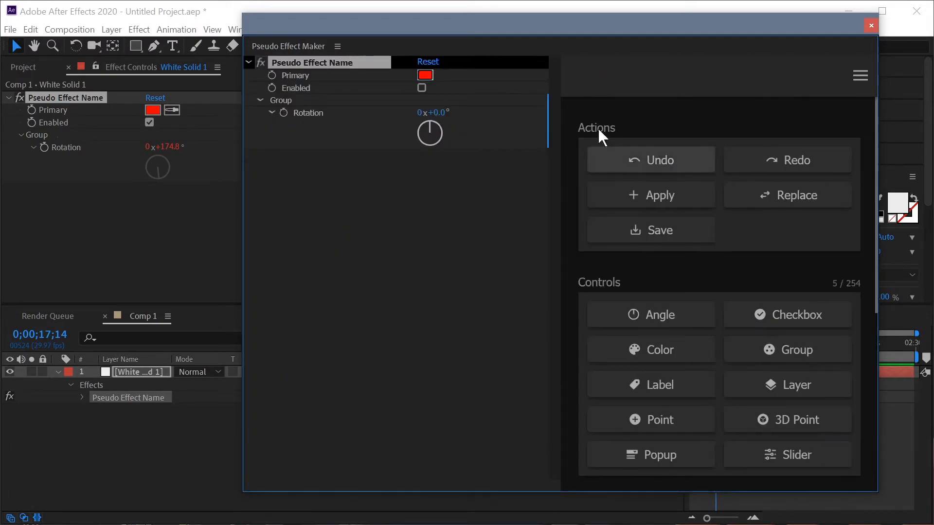
Step: Start a Replace so the Custom Mapping dialog lists current and new controls
left_click(650, 160)
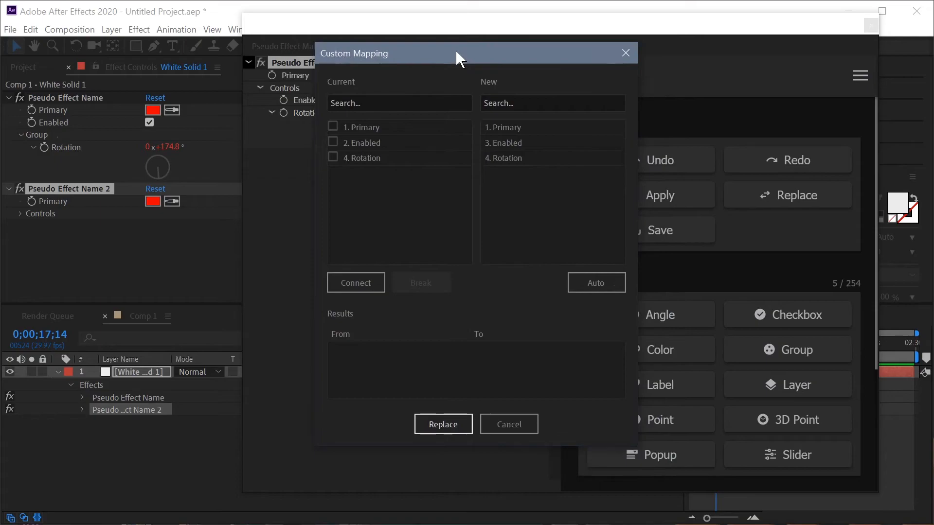
mouse_move(547, 266)
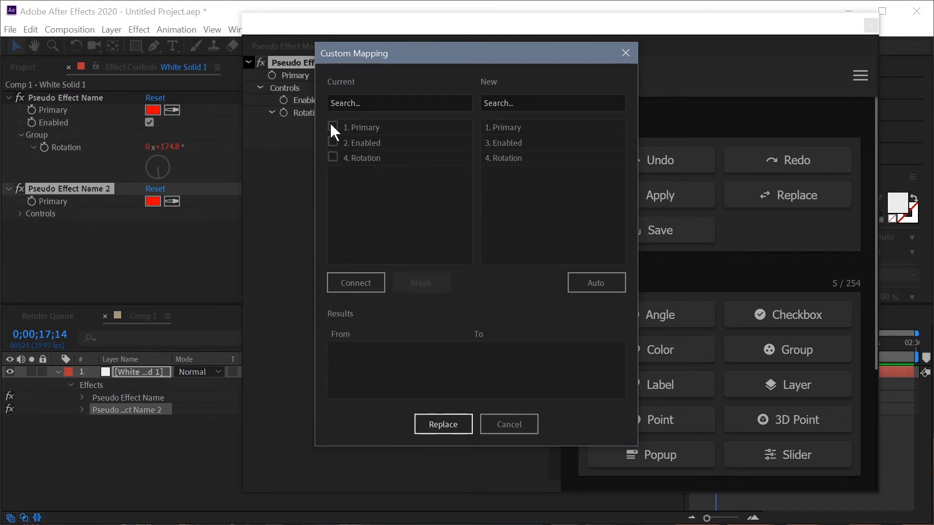
Step: Connect old Primary, Enabled and Rotation to their new counterparts and replace, keeping Rotation at 174.8°
left_click(362, 126)
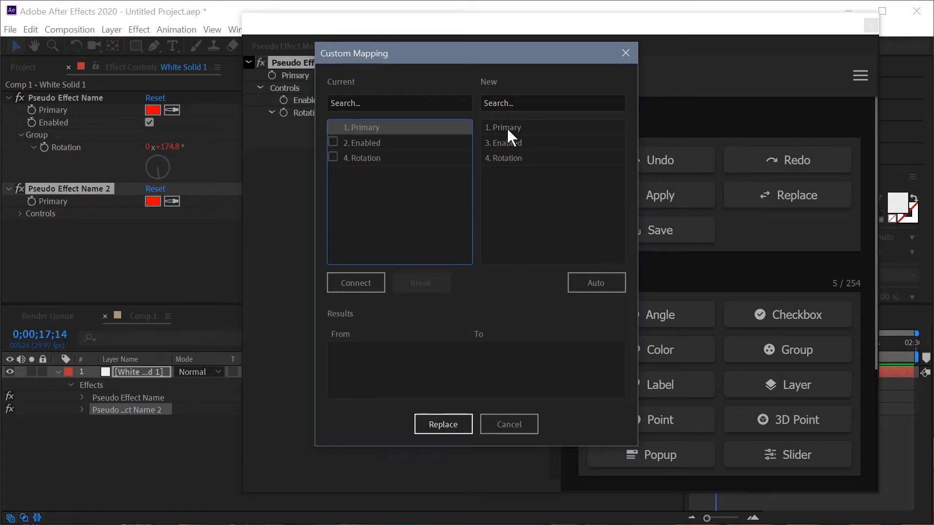
left_click(504, 126)
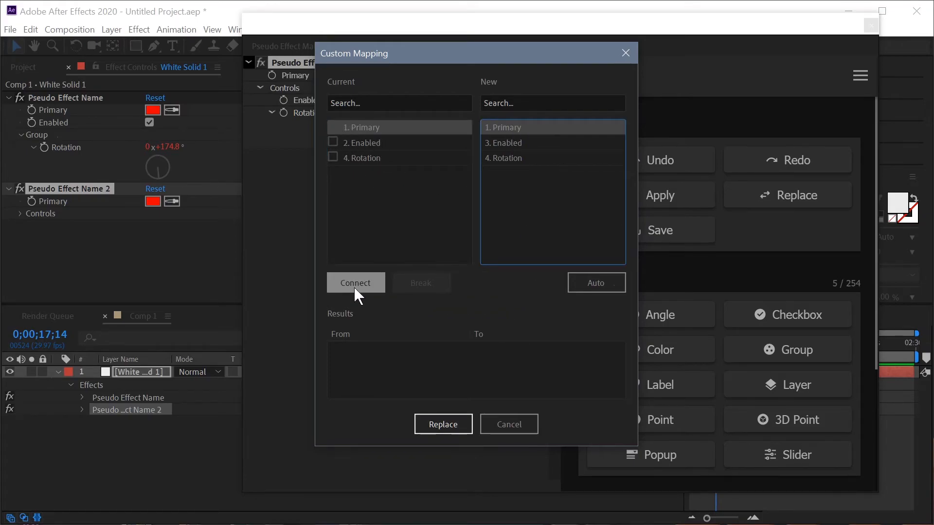
left_click(355, 282)
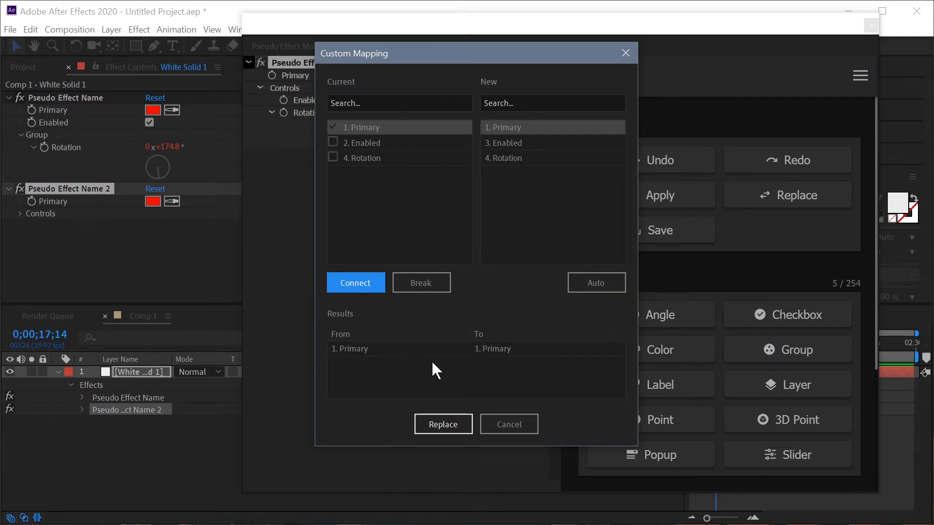
mouse_move(489, 338)
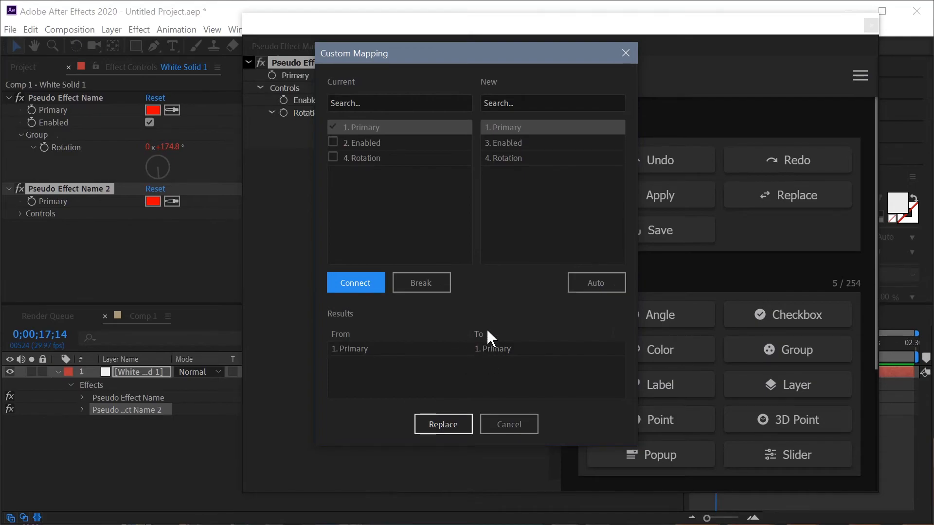
mouse_move(409, 146)
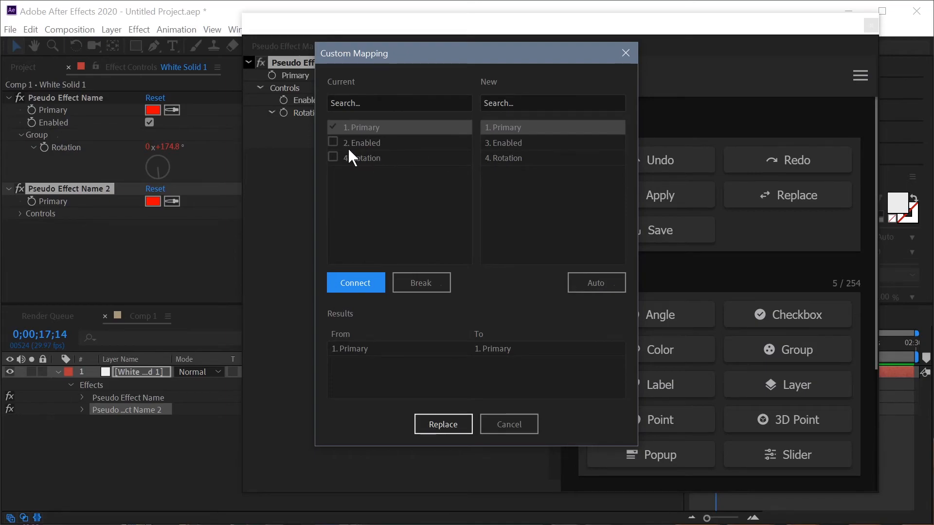
left_click(355, 283)
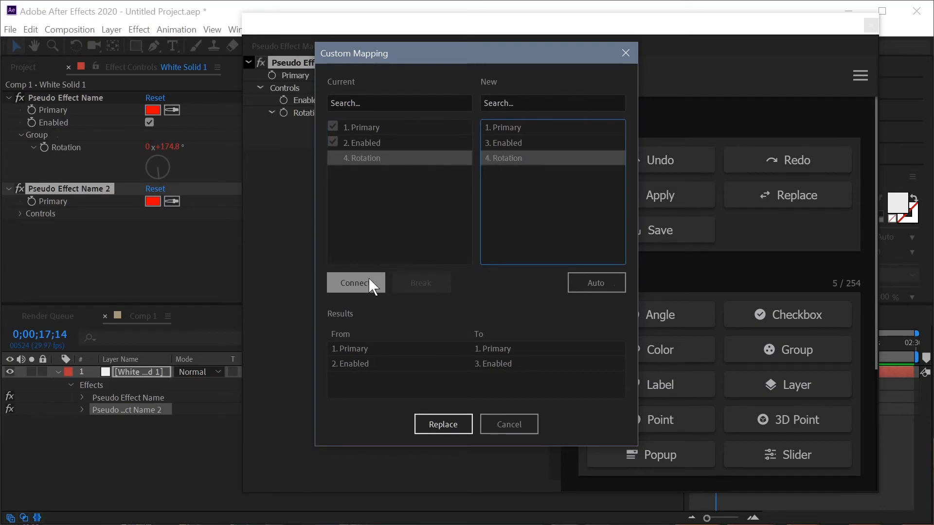
left_click(356, 283)
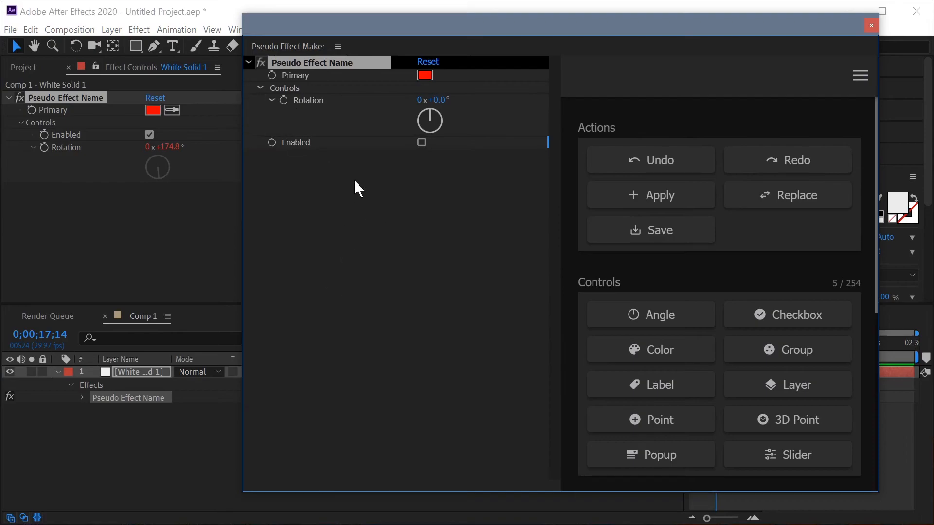
Step: Save the reordered pseudo effect and start another Replace into the Custom Mapping dialog
left_click(649, 229)
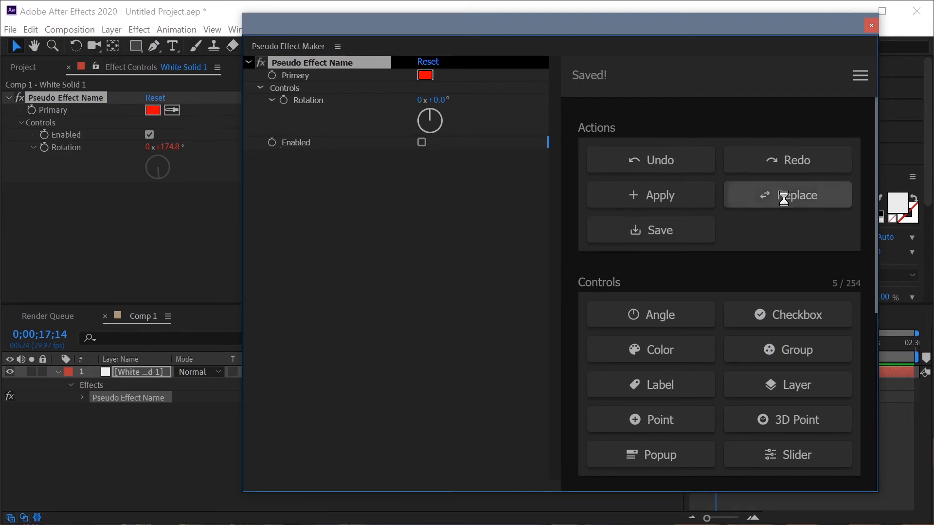
left_click(787, 194)
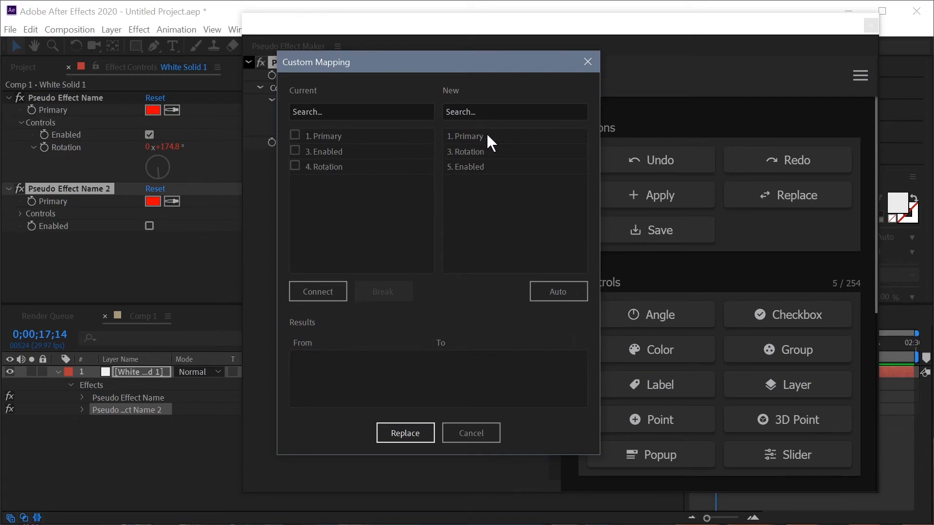
left_click(325, 136)
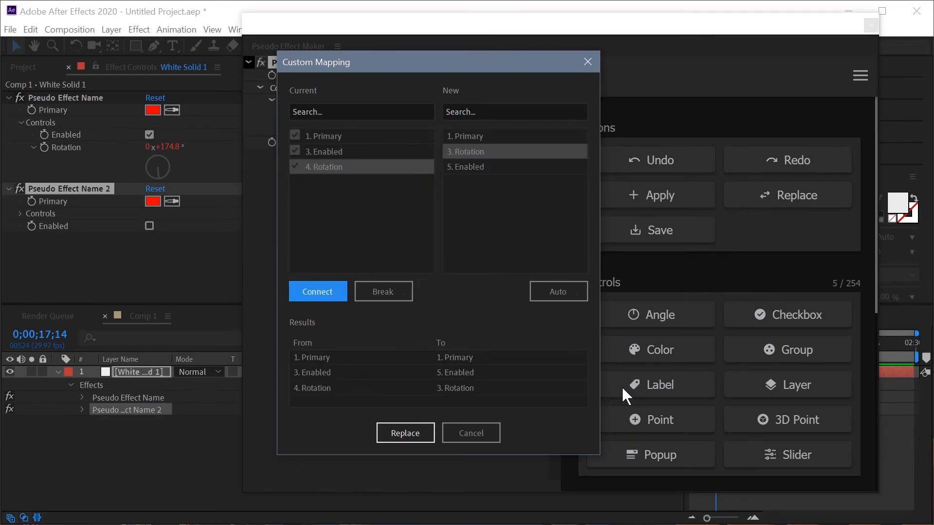
mouse_move(432, 426)
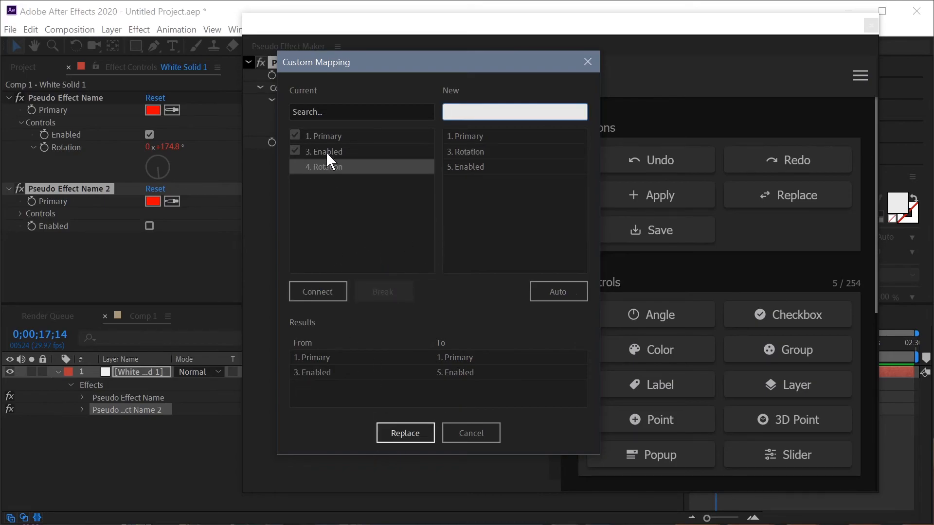
Step: Break the Enabled mapping, then auto-map all controls by name
left_click(383, 292)
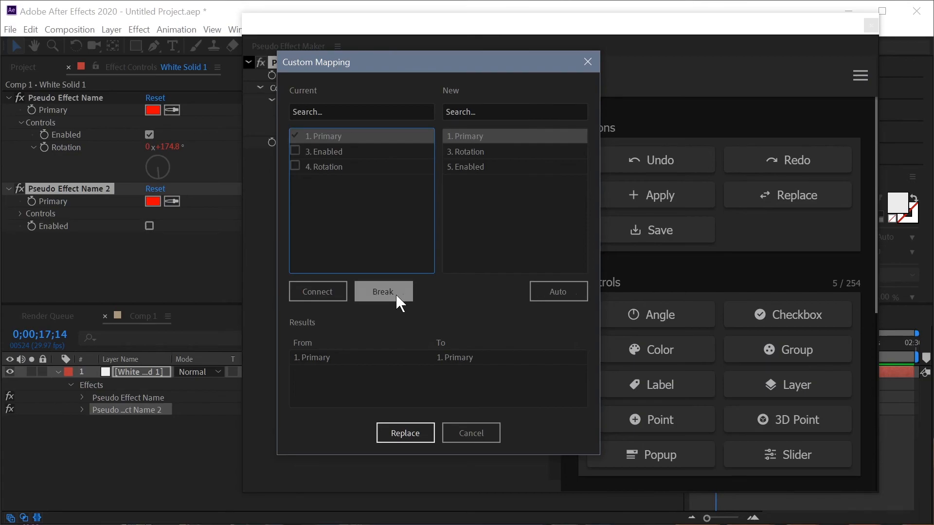
left_click(558, 291)
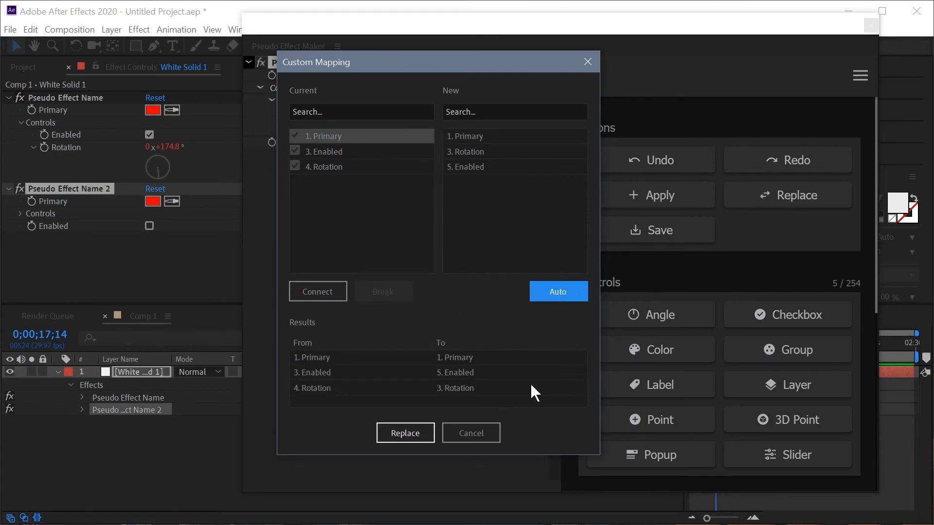
mouse_move(483, 421)
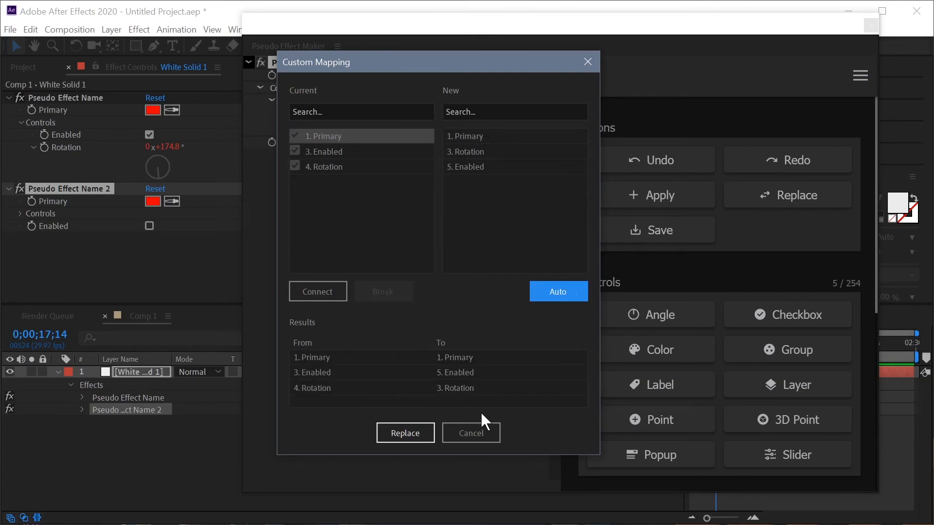
mouse_move(498, 382)
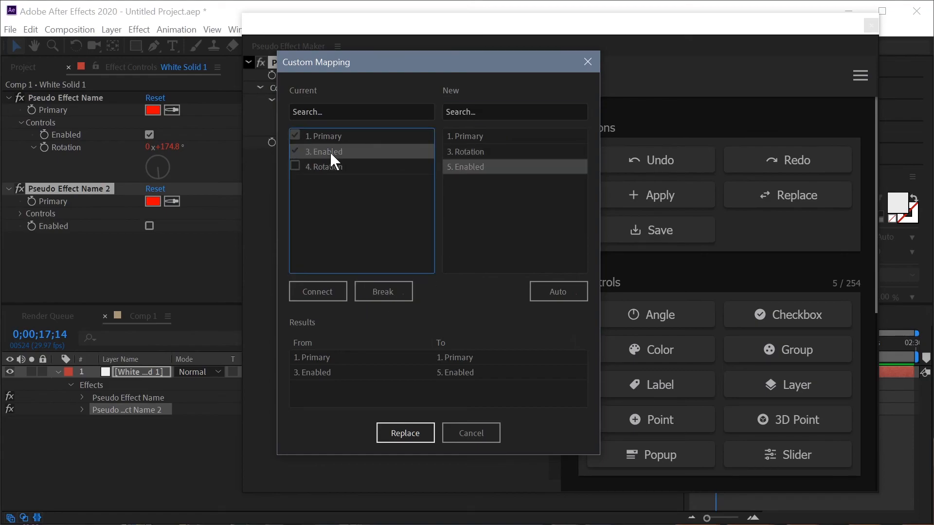
Step: Cross-map Enabled to Rotation and Rotation to Enabled, then cancel without replacing
left_click(383, 291)
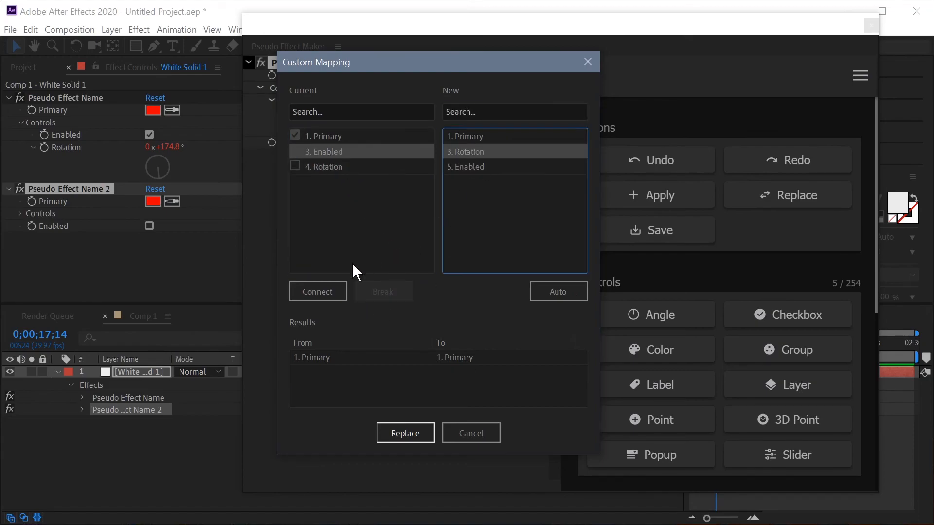
left_click(317, 291)
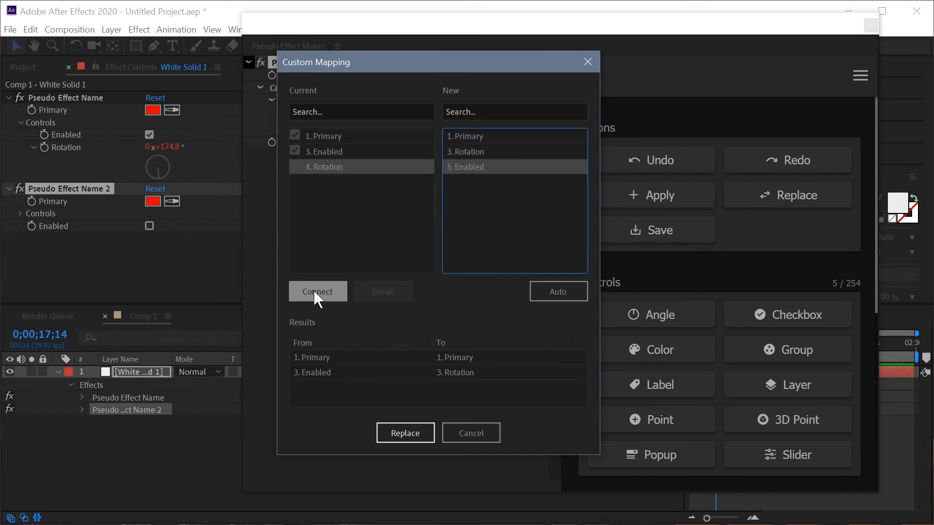
left_click(317, 291)
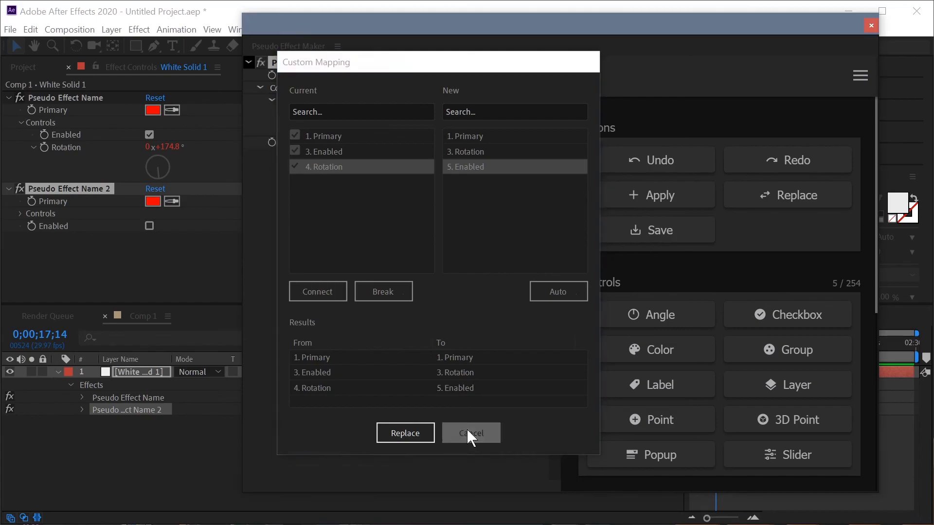
left_click(470, 432)
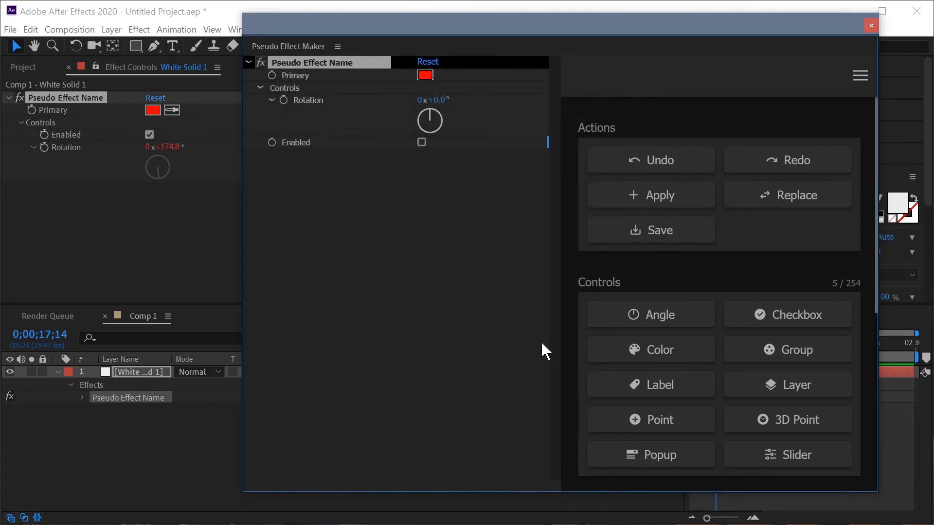
mouse_move(413, 282)
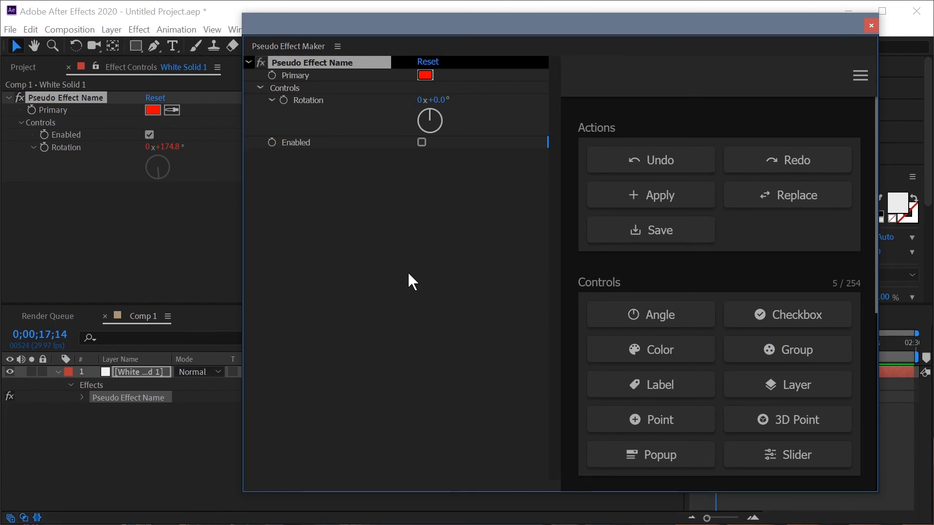
mouse_move(404, 334)
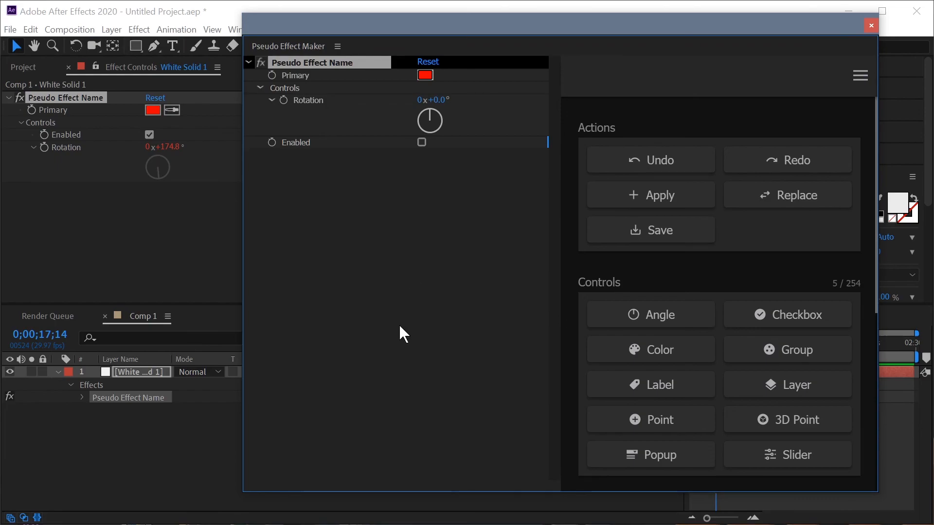